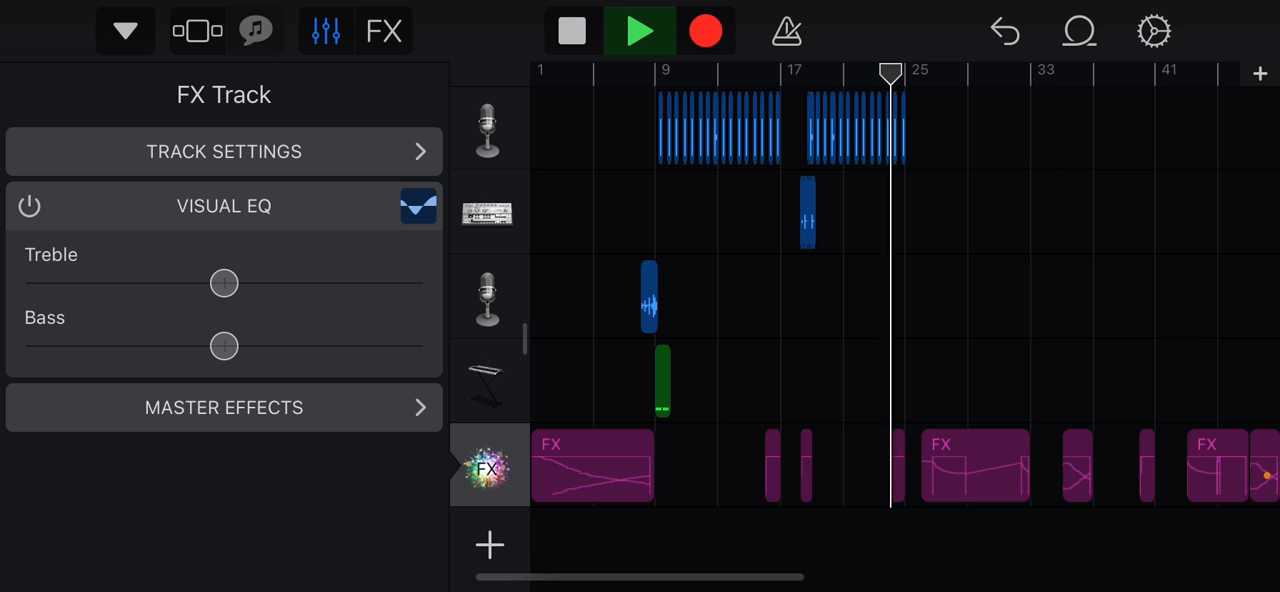
# - Trigger undo during playback to bring up the 'Undo Paste Selection' alert
pyautogui.click(1004, 31)
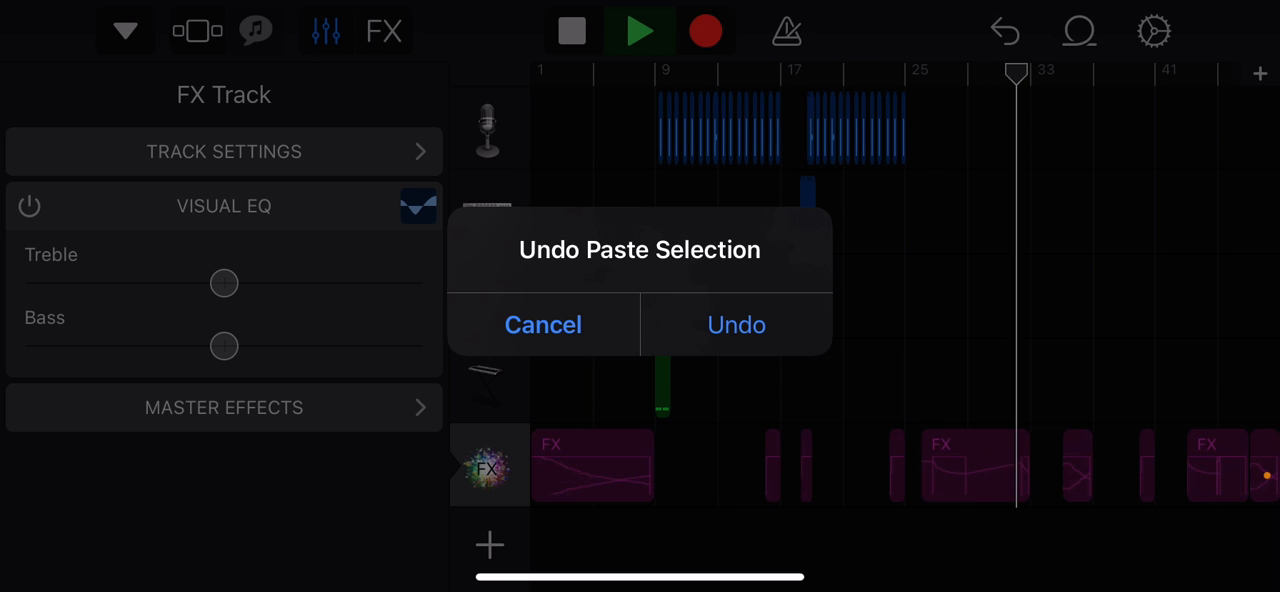
# - Cancel the undo alert to keep the FX regions, and scroll the timeline to the end
pyautogui.click(736, 324)
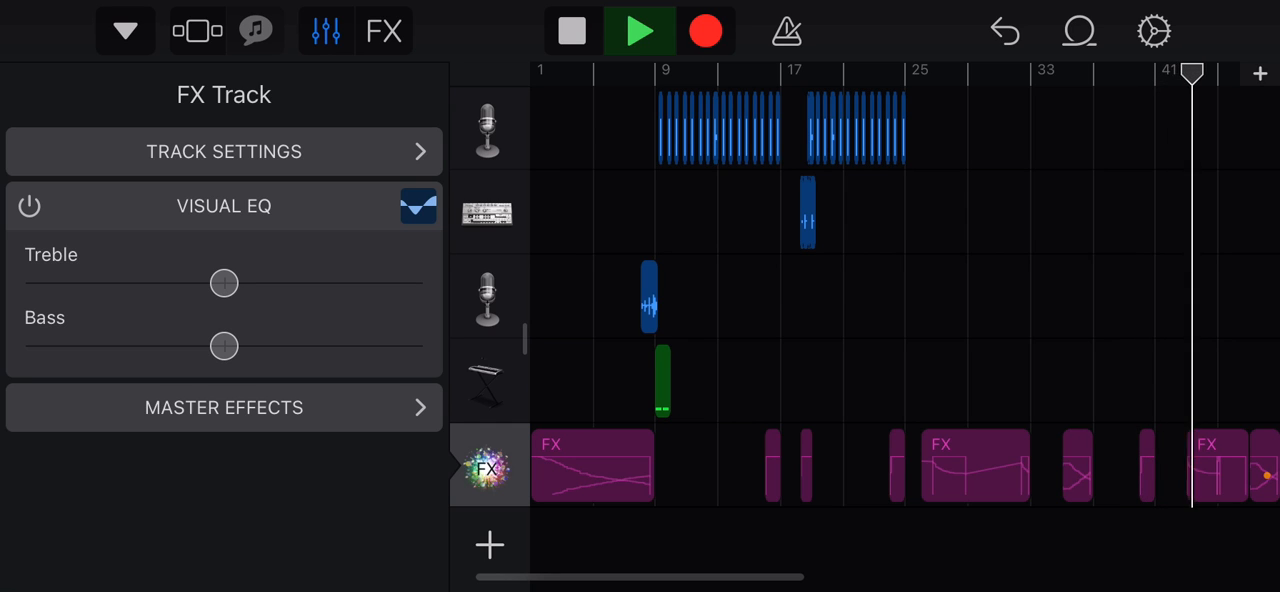
pyautogui.hscroll(3)
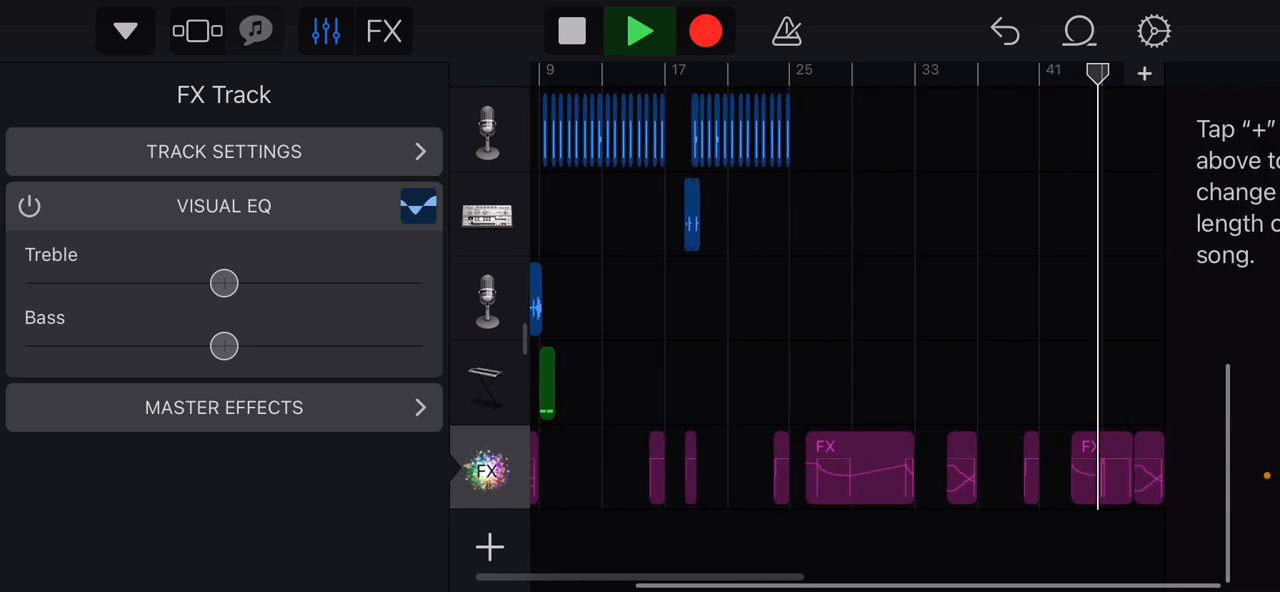